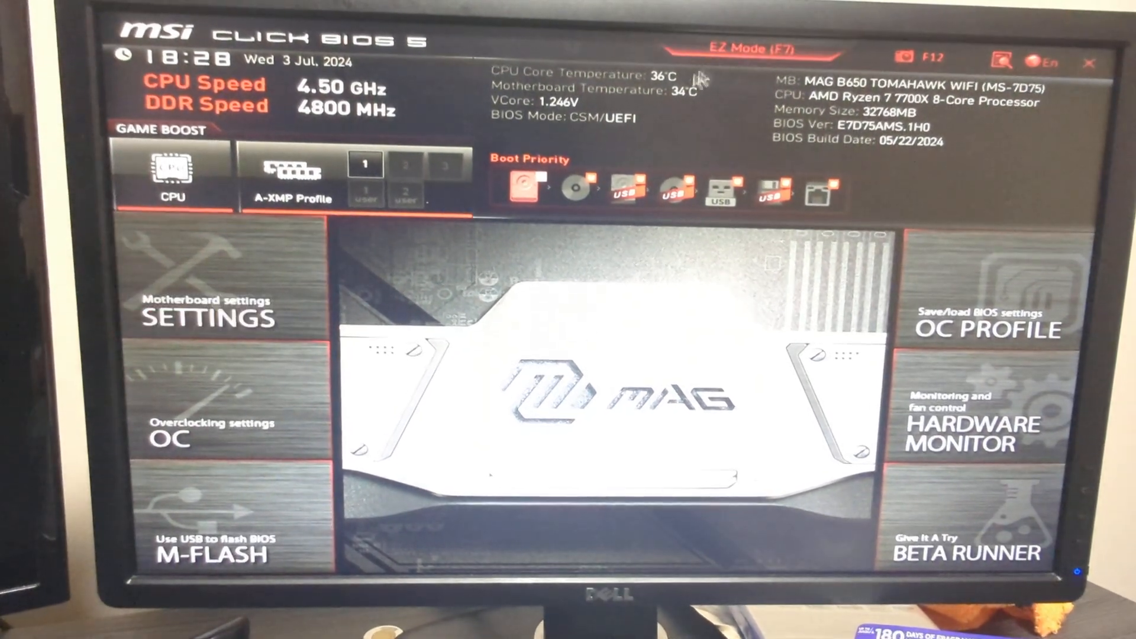
Enter the Overclocking page showing CPU and DRAM settings, frequency still Auto
{"action": "left_click", "coordinate": [750, 48]}
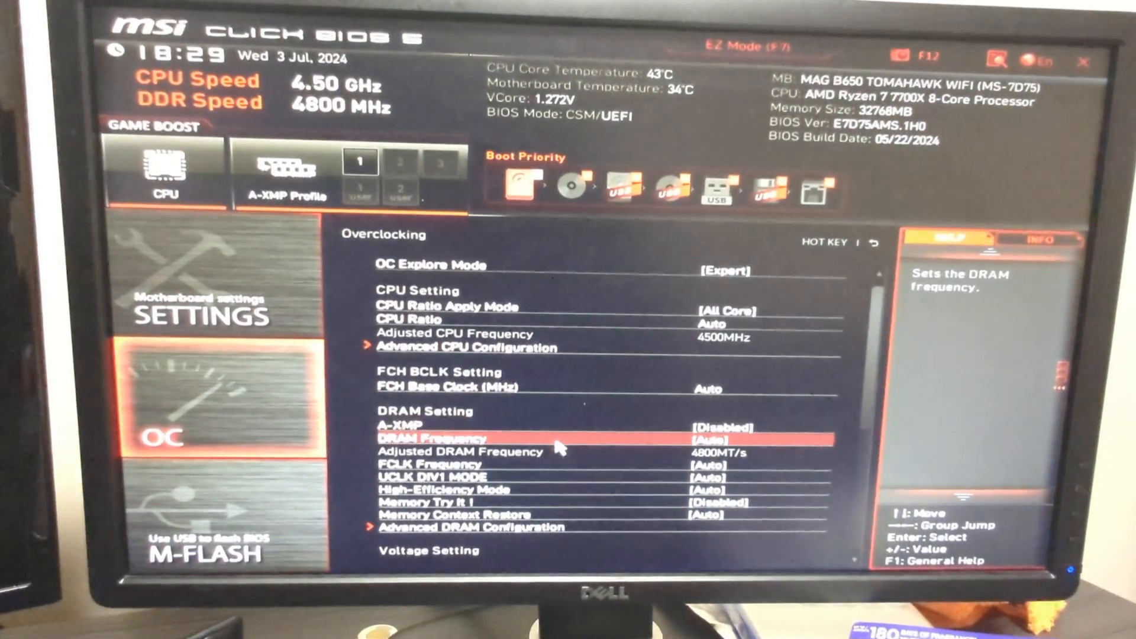
Enable A-XMP Profile 1 so the DDR5 5600MT/s profile loads
{"action": "key", "text": "up"}
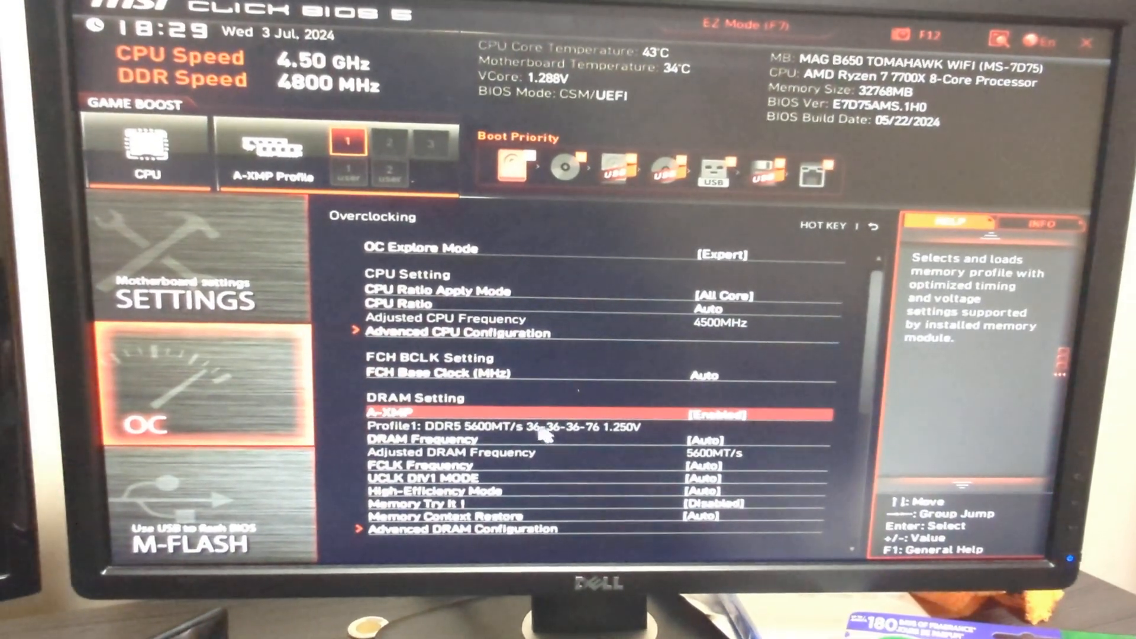
Set DRAM Frequency to 5600 so memory runs at 5600 MHz after reboot
{"action": "key", "text": "down"}
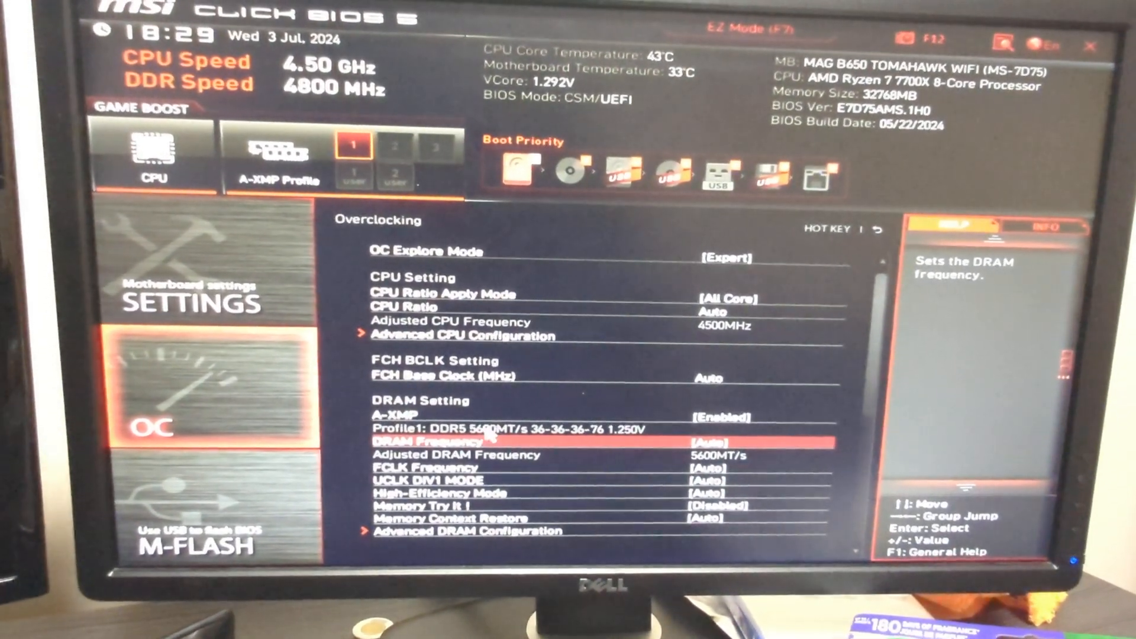
{"action": "key", "text": "up"}
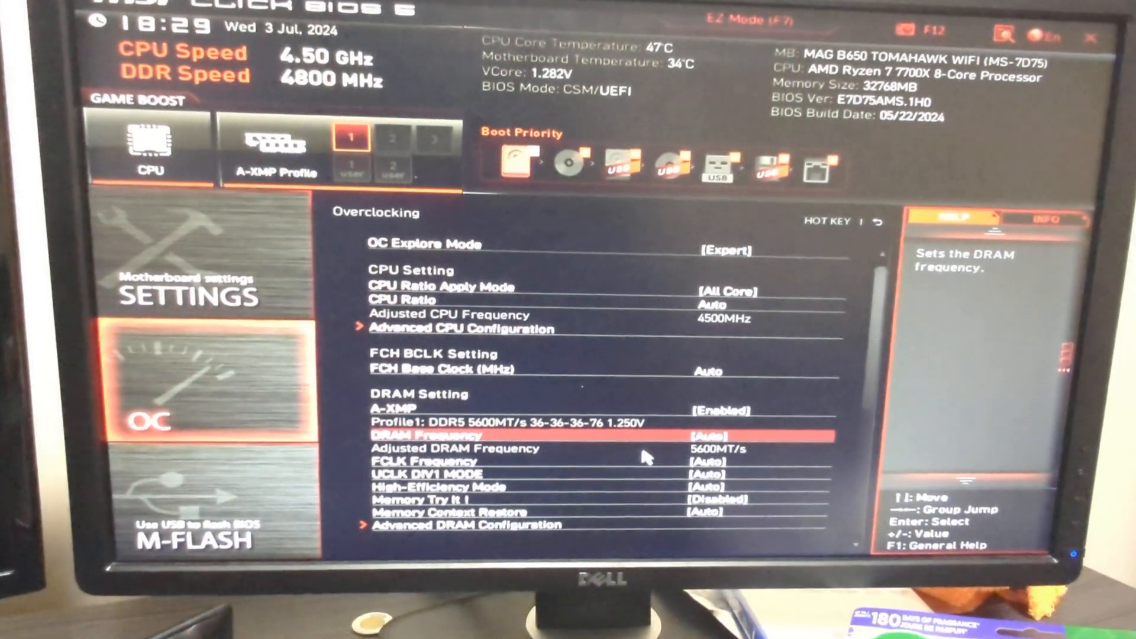
{"action": "key", "text": "Down"}
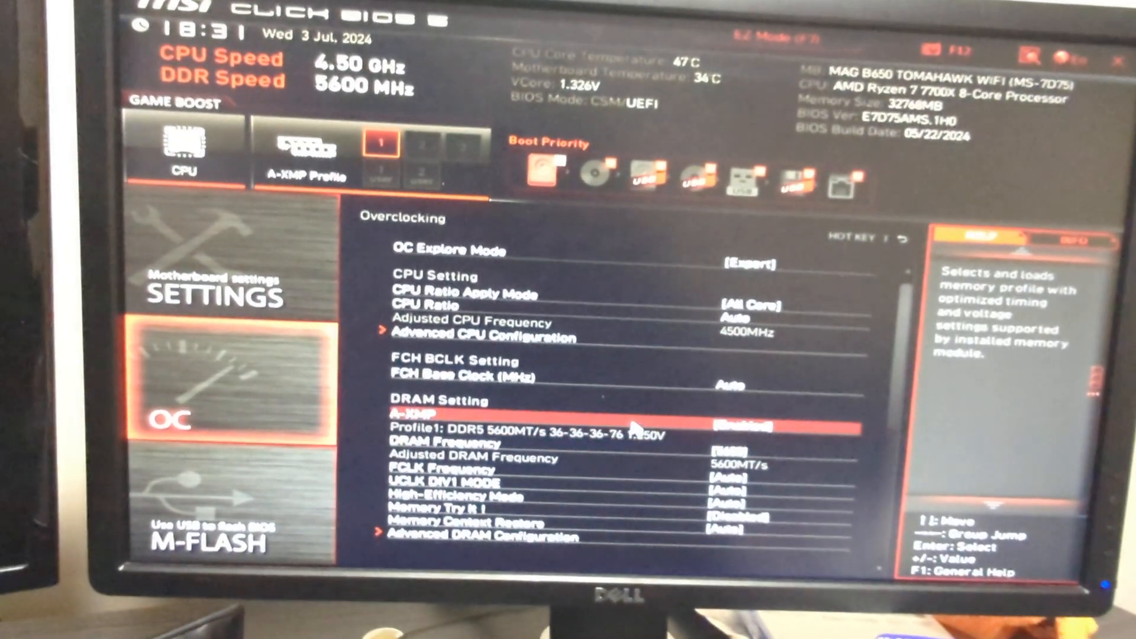
{"action": "key", "text": "Down"}
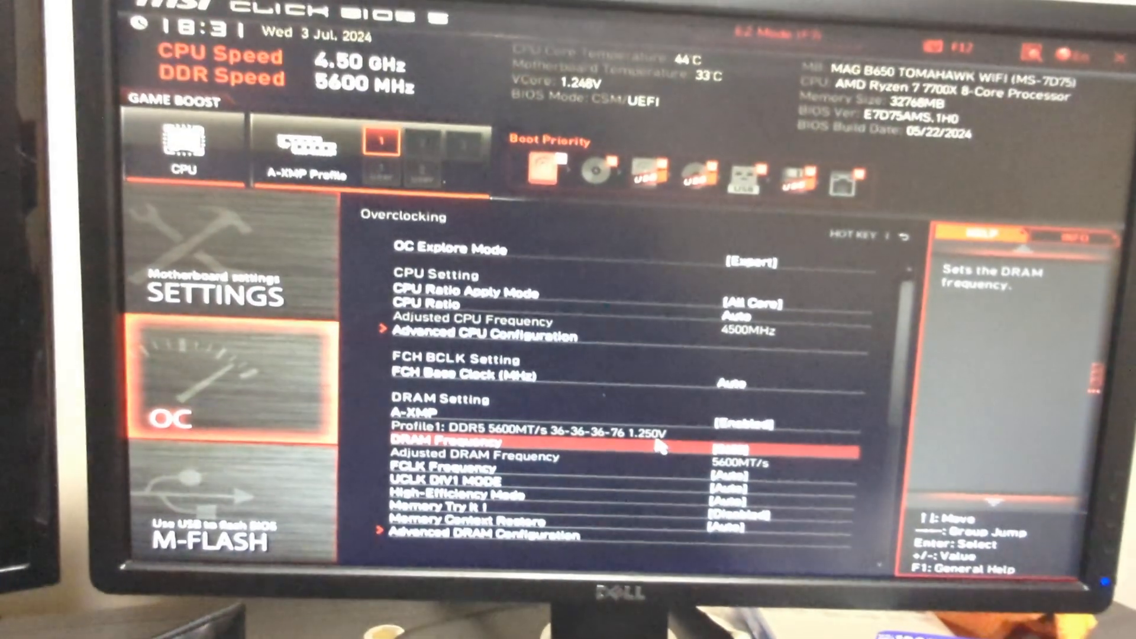
{"action": "key", "text": "up"}
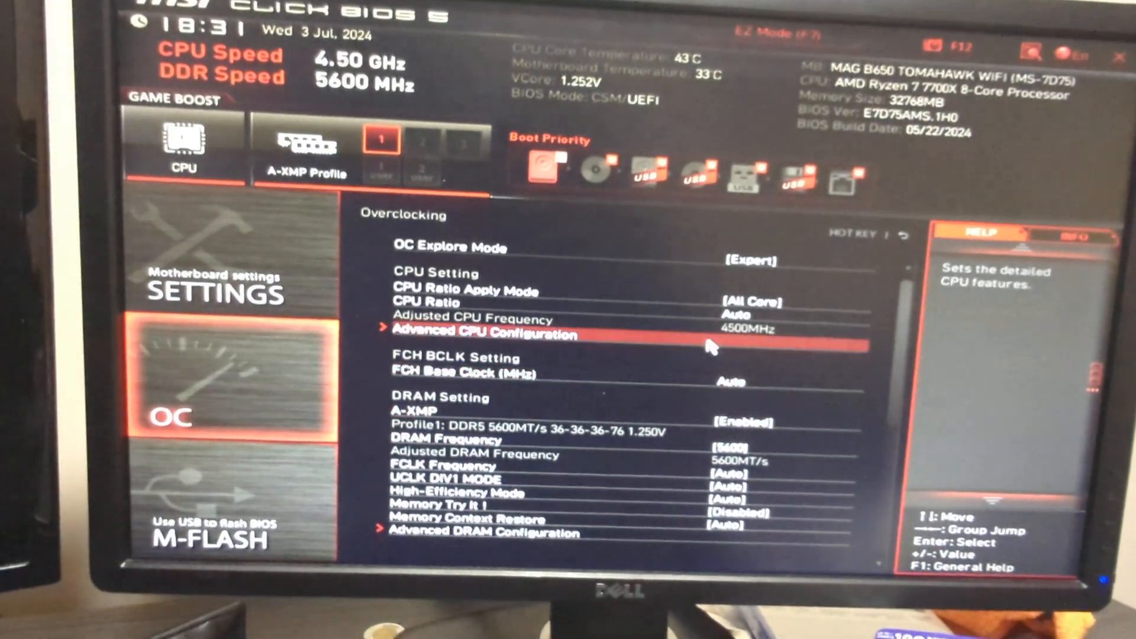